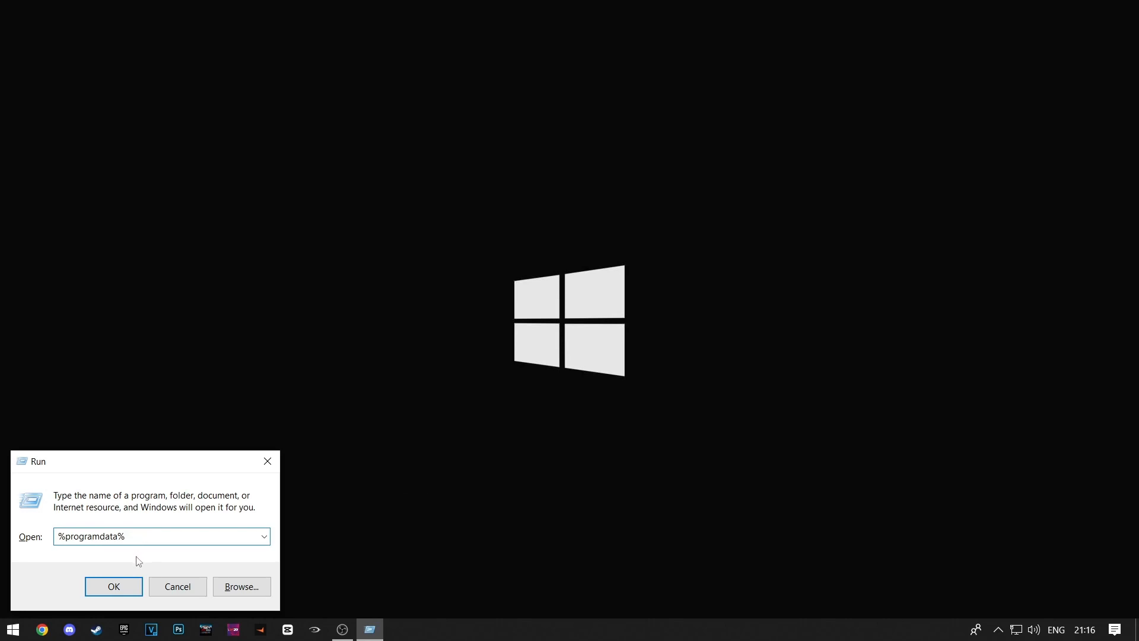
# Open ProgramData and append 'bk' to the EA Desktop and Electronic Arts folder names.
pyautogui.click(114, 586)
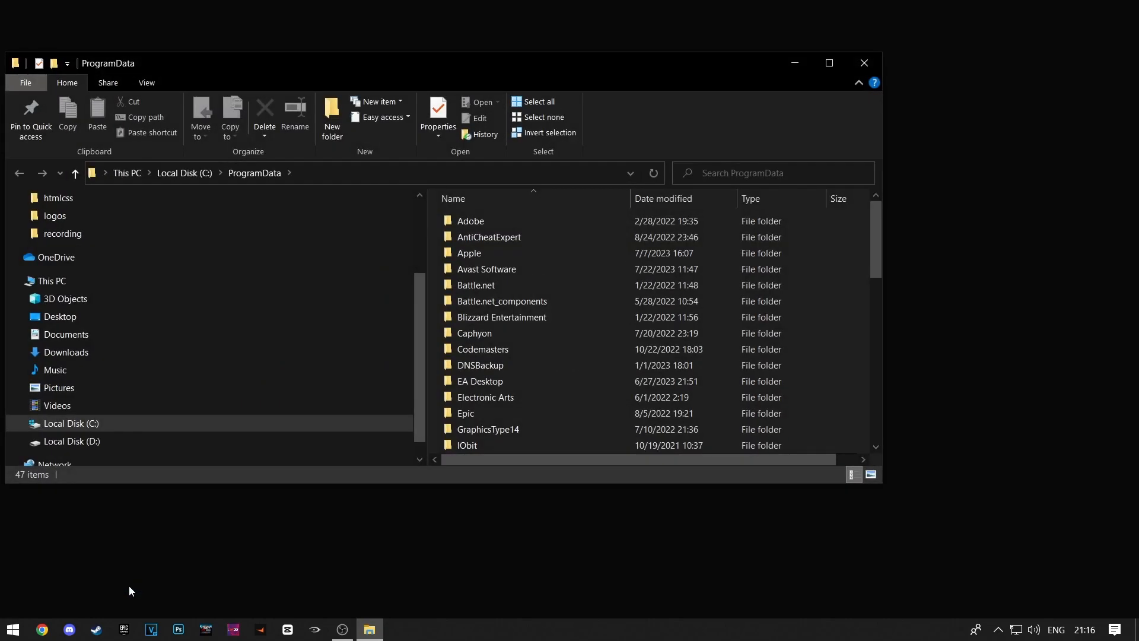
pyautogui.moveTo(594, 487)
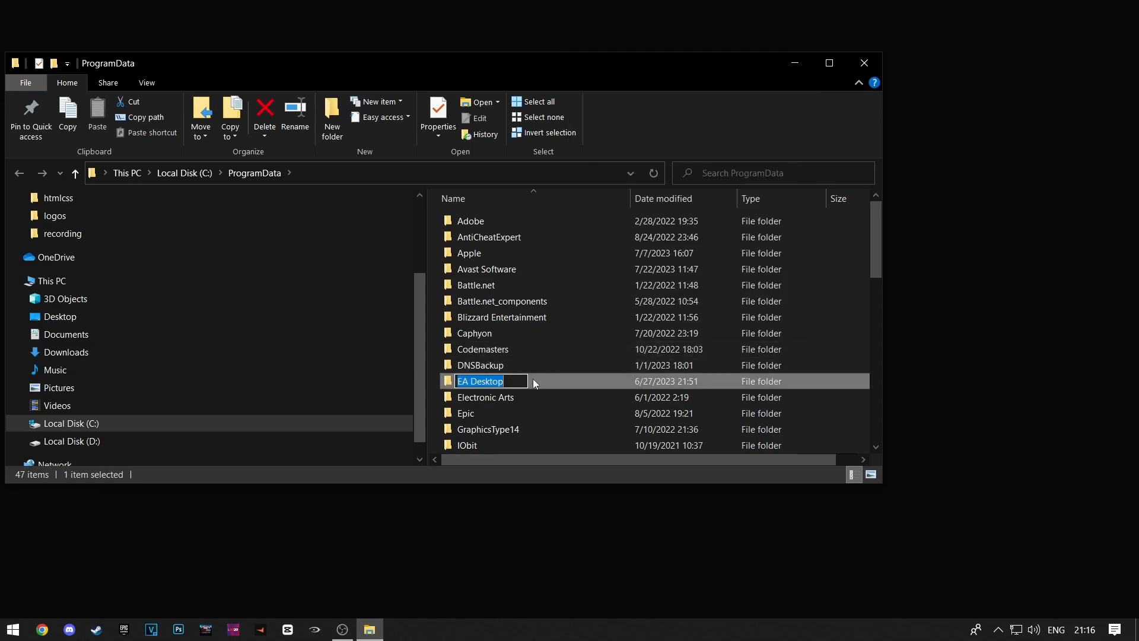
pyautogui.write('bk')
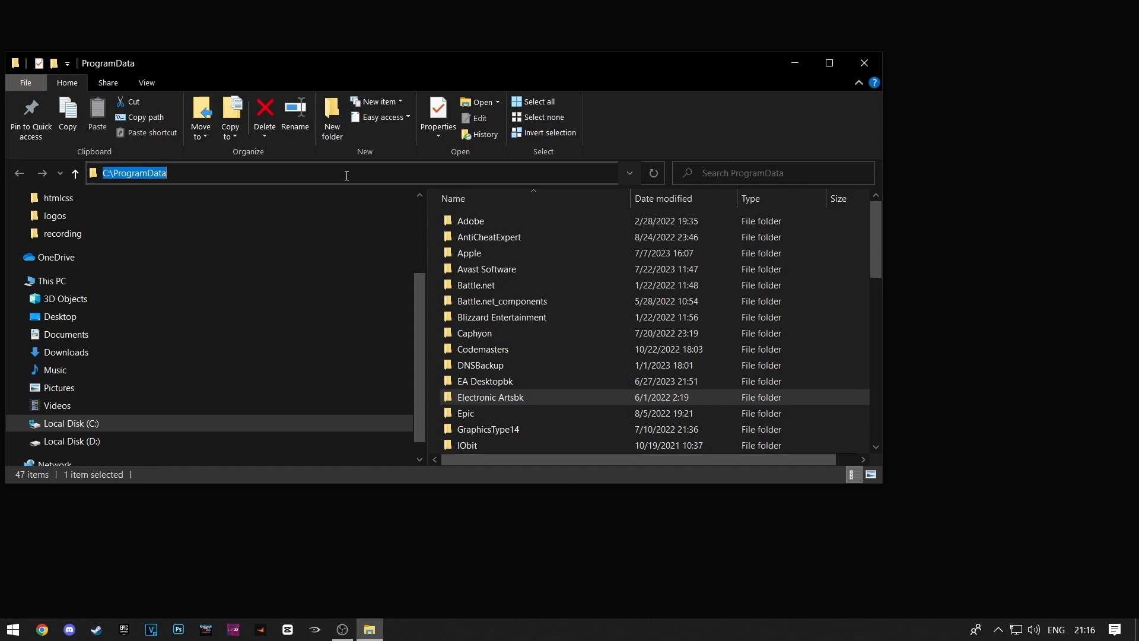
# Open %localappdata% and rename EADesktop, EALaunchHelper and Electronic Arts with a 'bk' suffix.
pyautogui.write('%local')
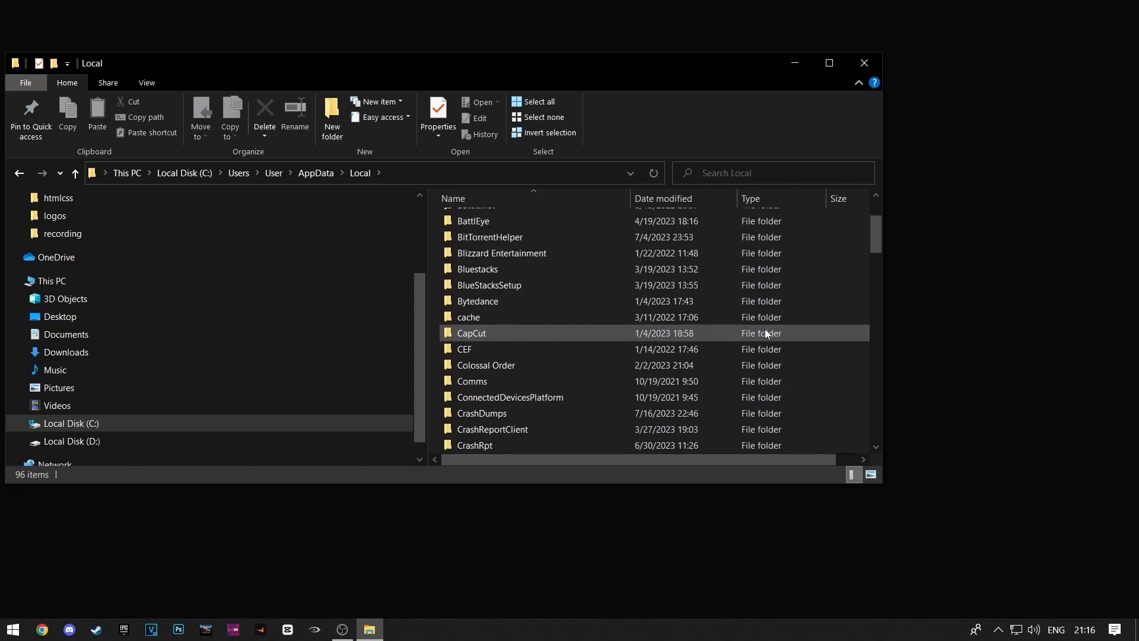
pyautogui.scroll(-3)
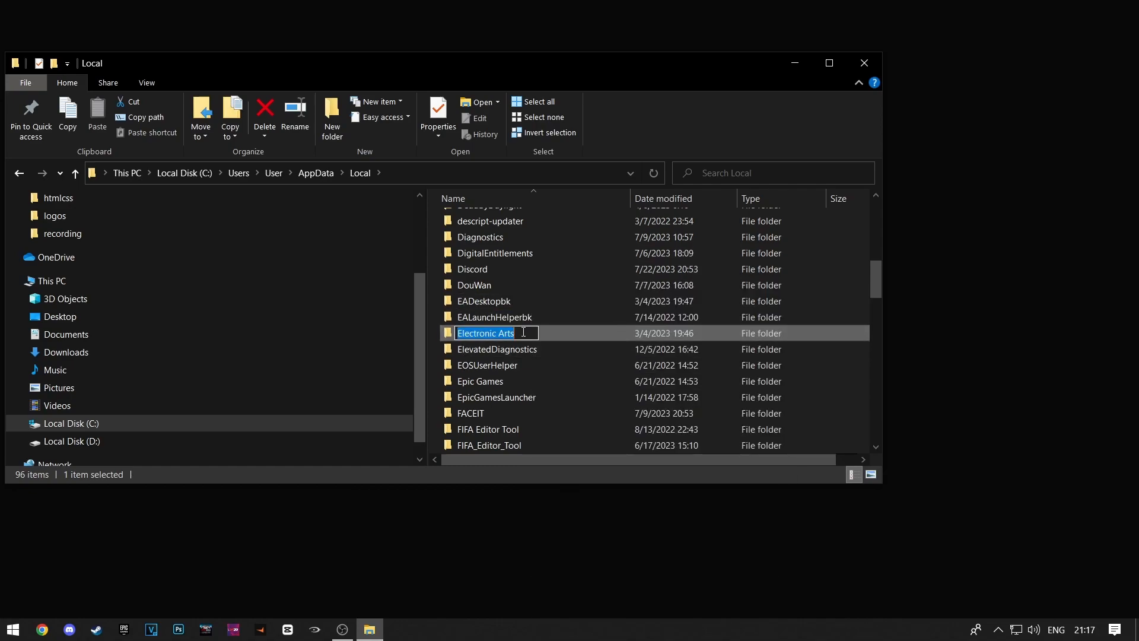
pyautogui.write('bk')
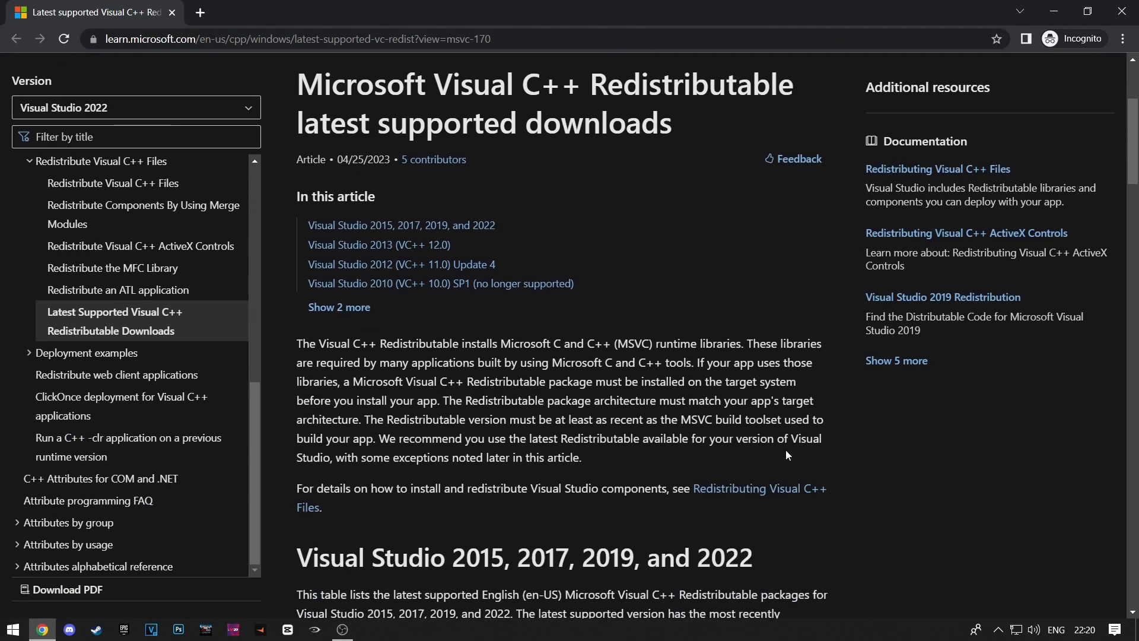
# Verify in System Information that the PC is x64-based, then view the redistributable download table.
pyautogui.scroll(-3)
pyautogui.write('sys')
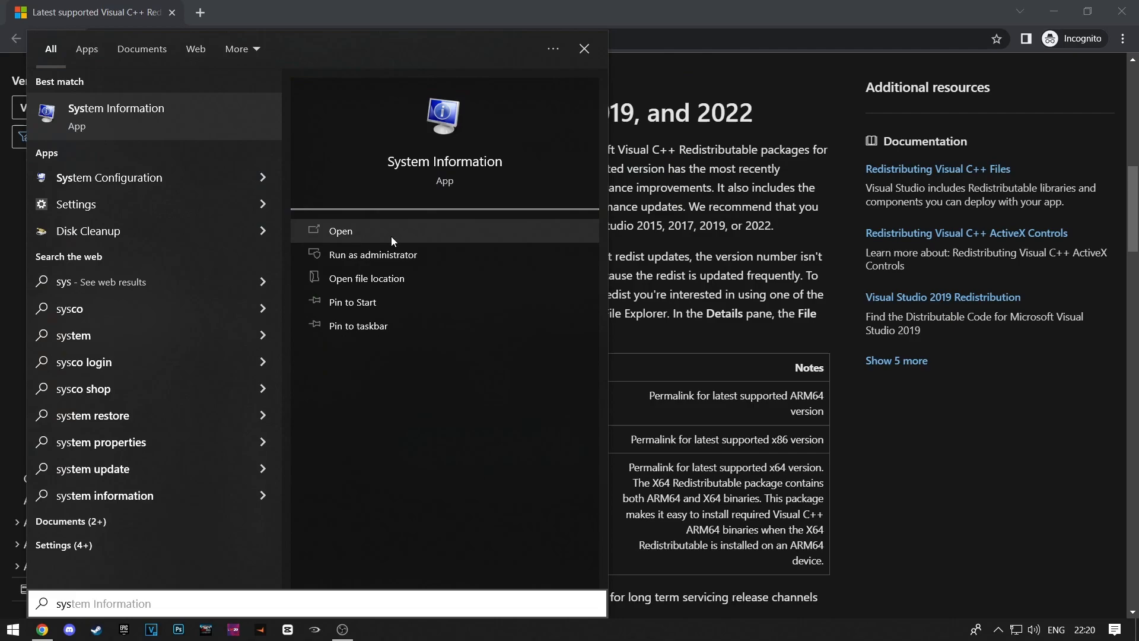
pyautogui.click(340, 231)
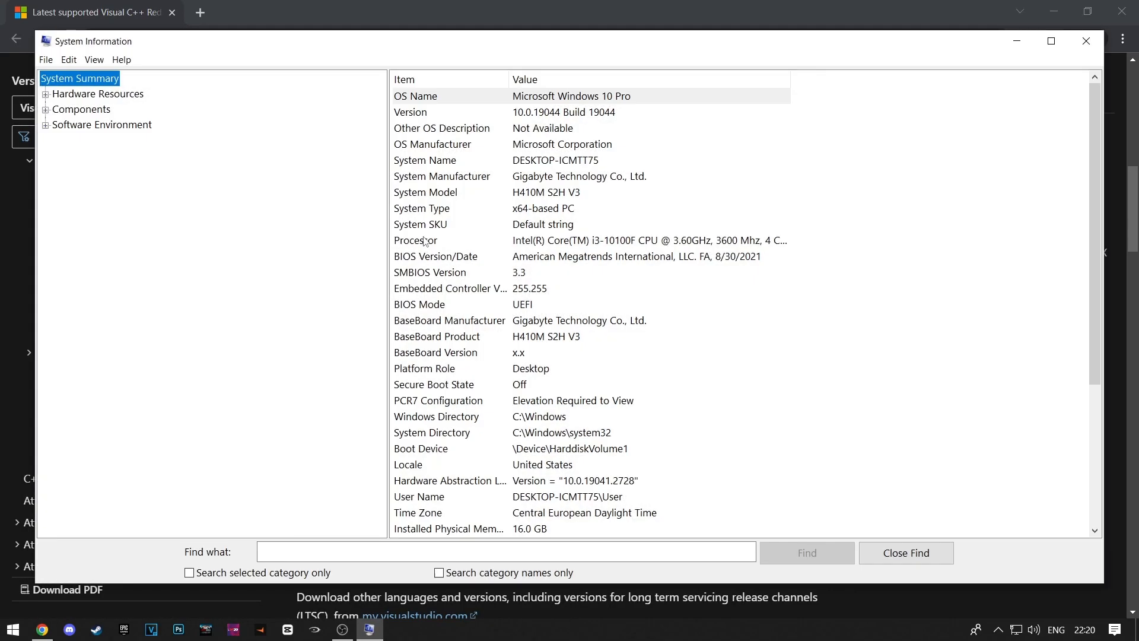
pyautogui.click(421, 208)
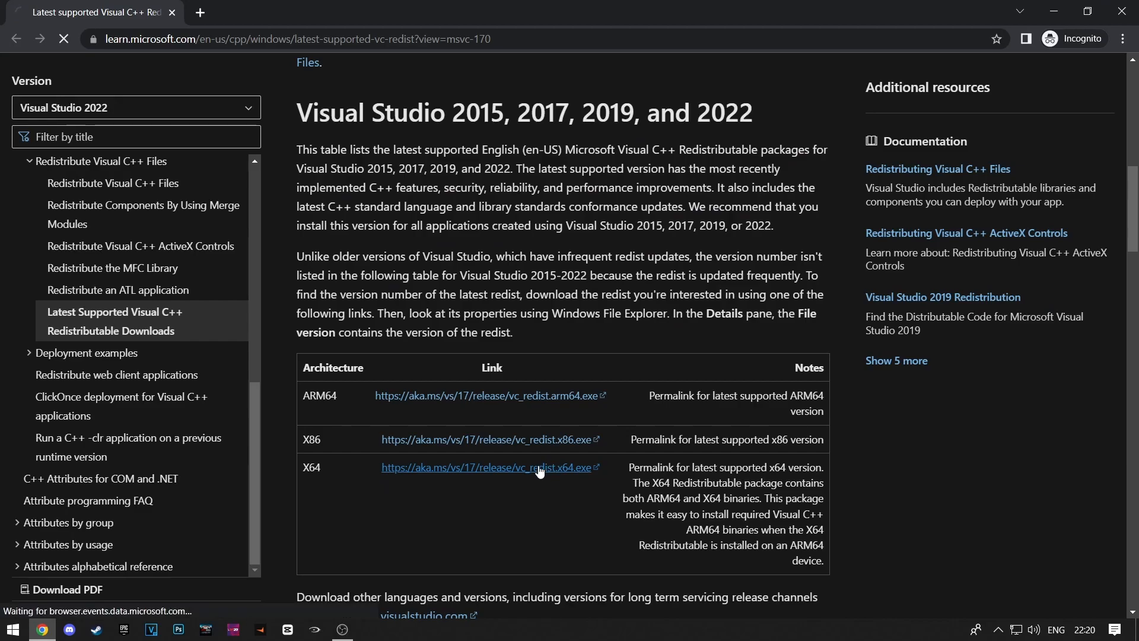
# Download and run the x64 vc_redist installer, agreeing to the license terms.
pyautogui.click(486, 467)
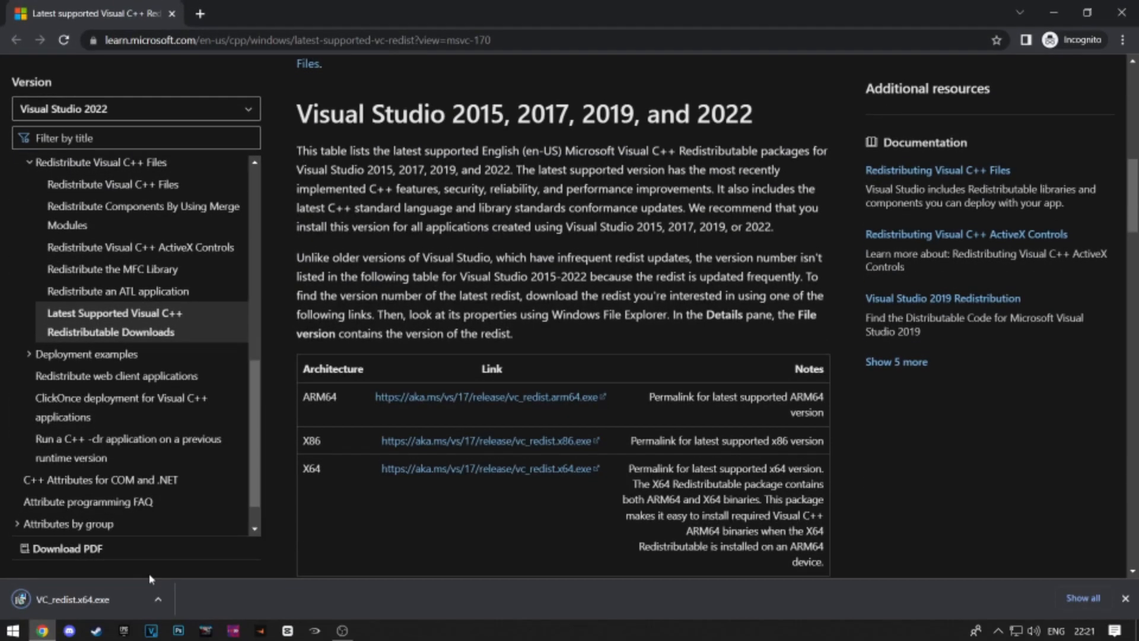
pyautogui.click(73, 598)
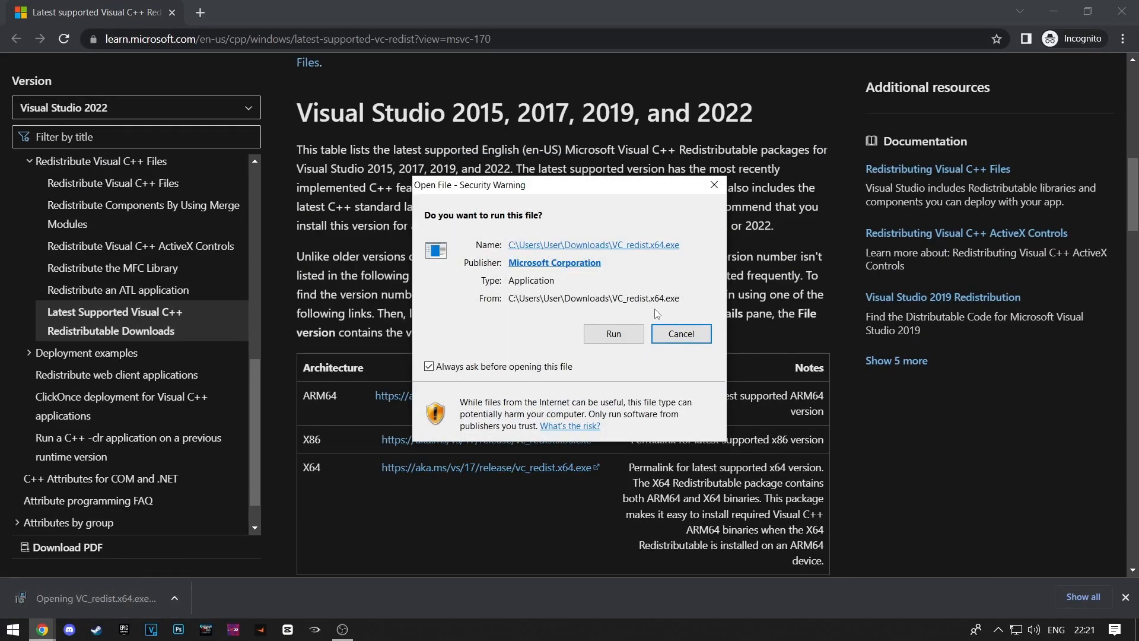
pyautogui.click(612, 333)
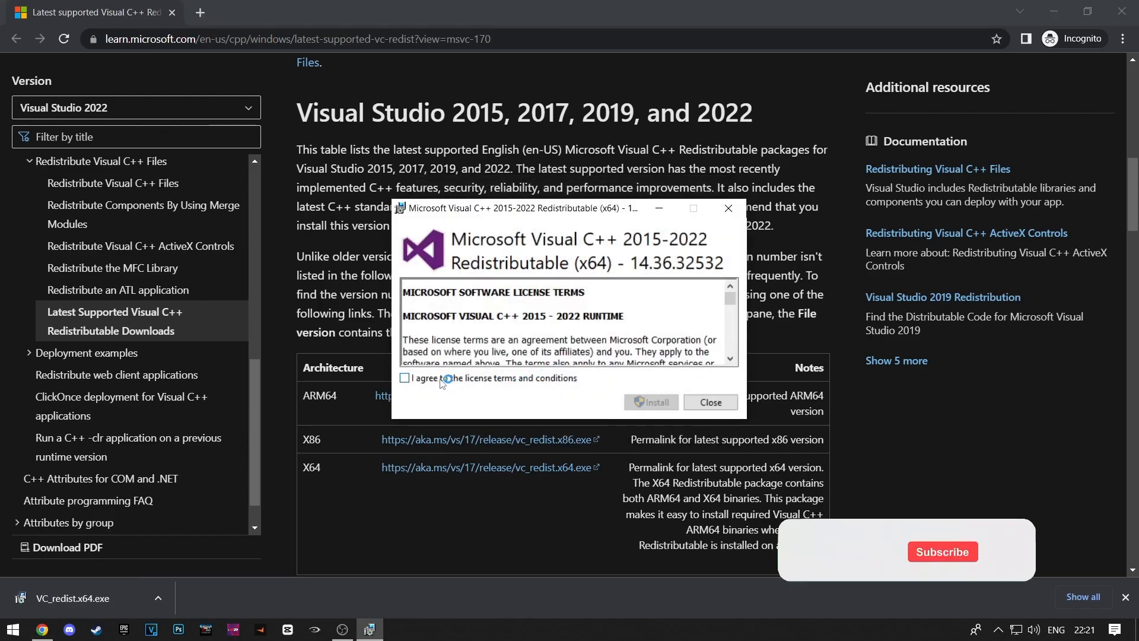
pyautogui.click(708, 402)
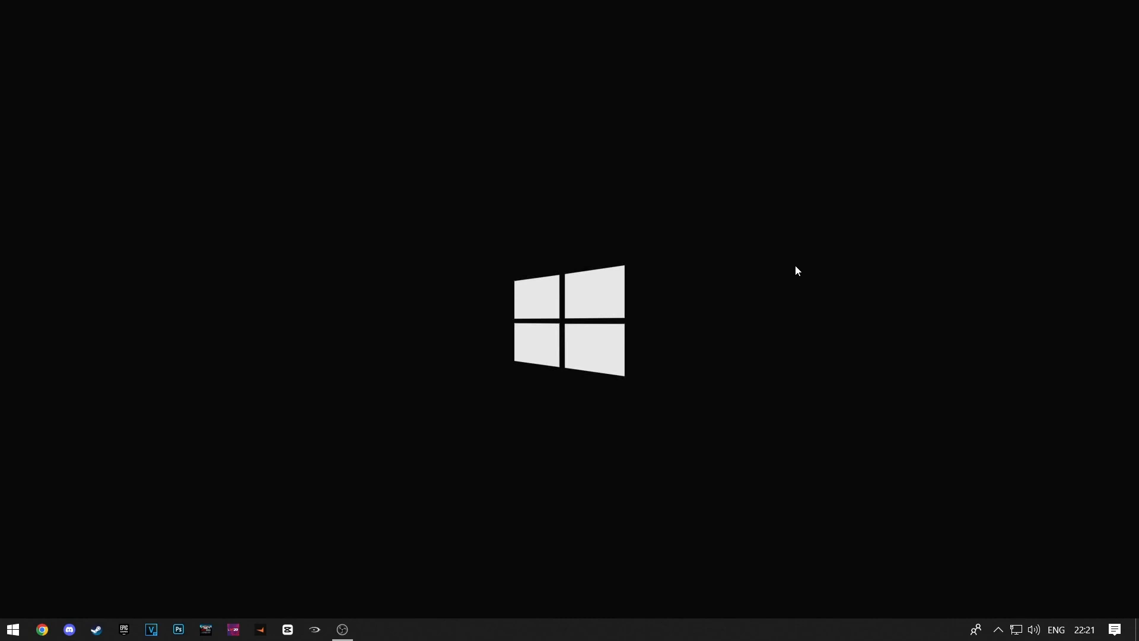
pyautogui.moveTo(128, 525)
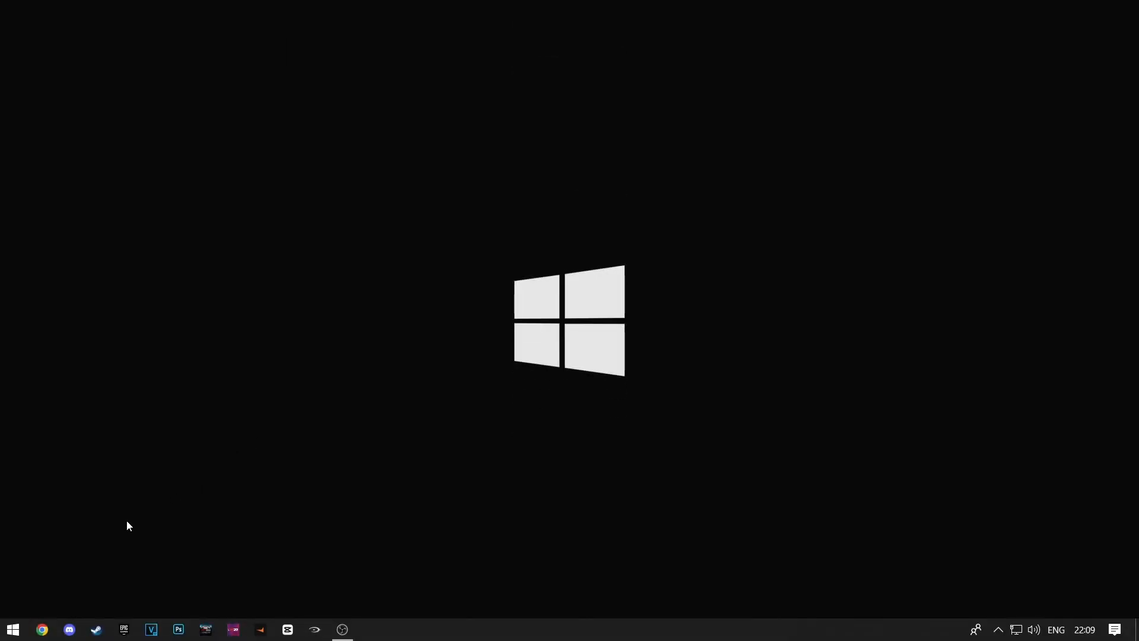
# Open Apps & features from the Start menu and search for 'orig', finding no apps.
pyautogui.rightClick(13, 629)
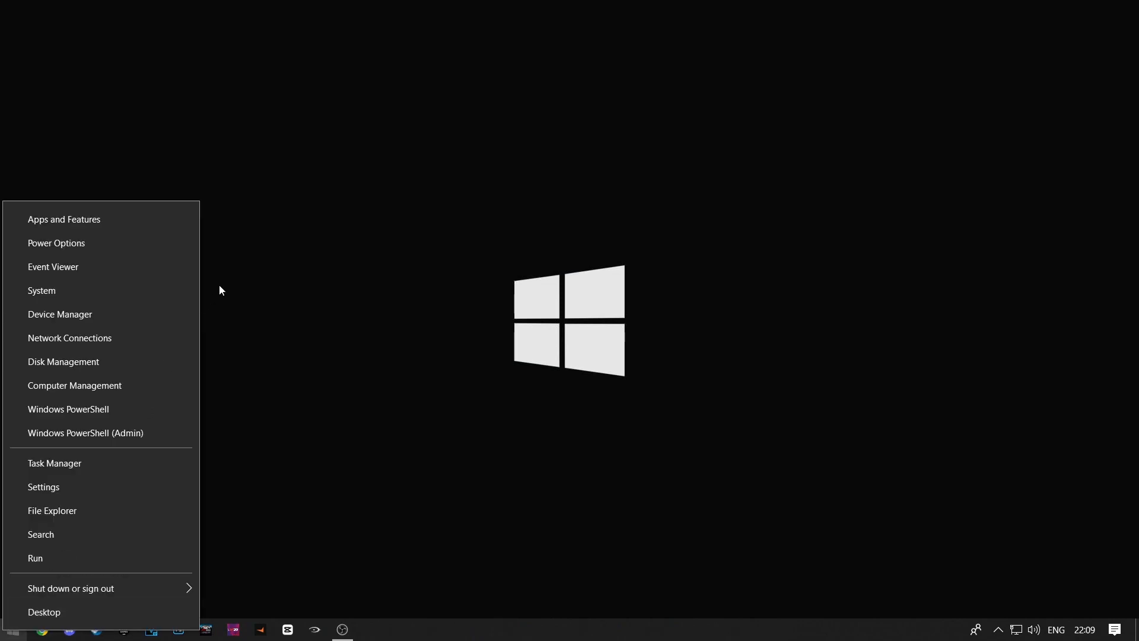
pyautogui.click(64, 220)
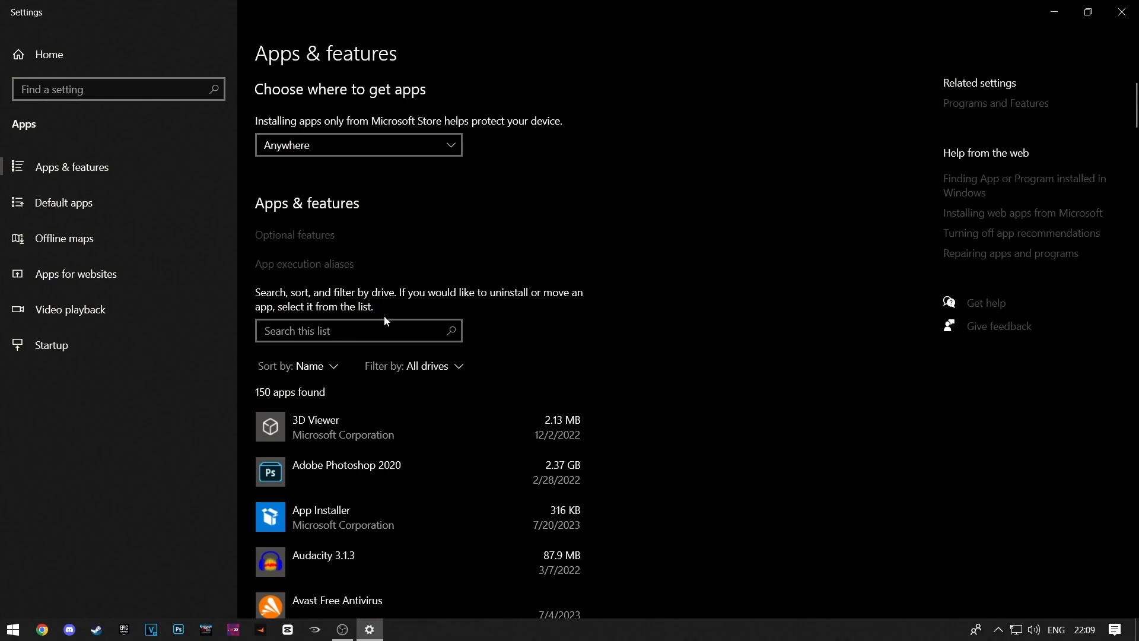
pyautogui.write('orig')
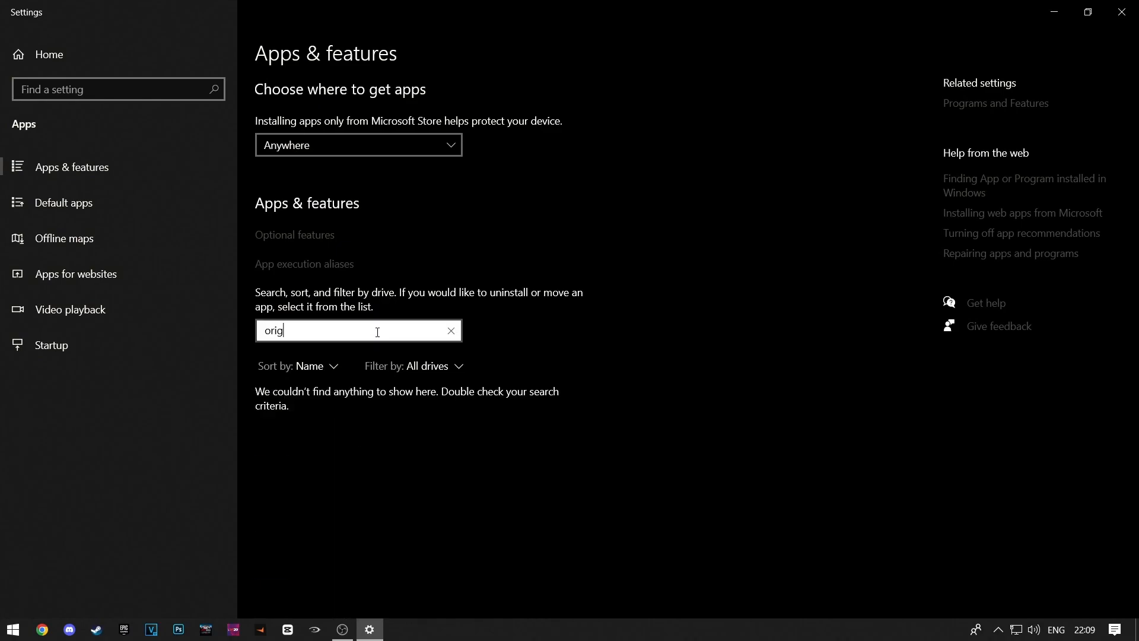